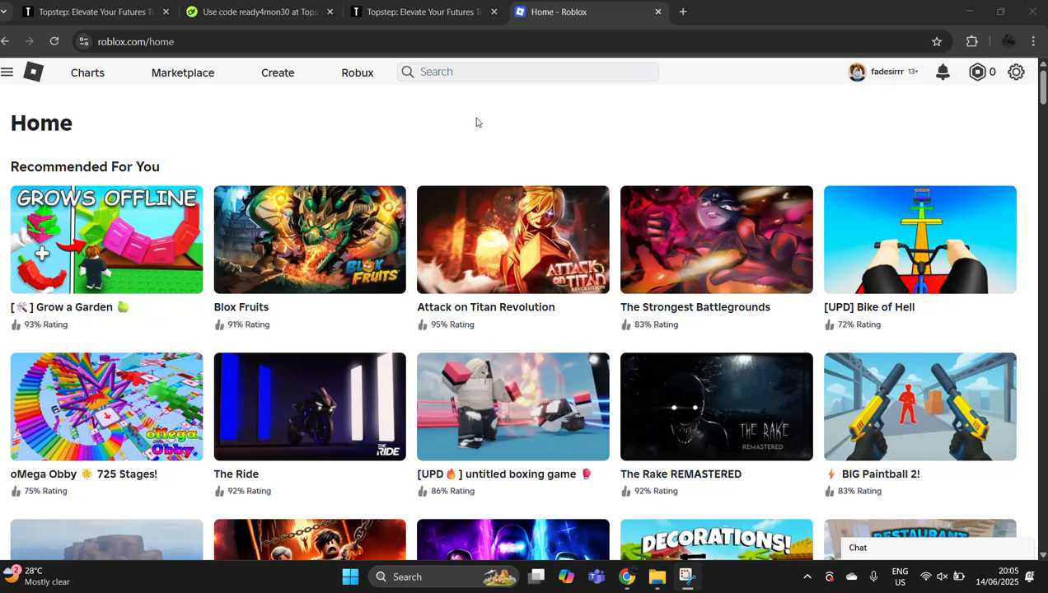
mouse_move(428, 376)
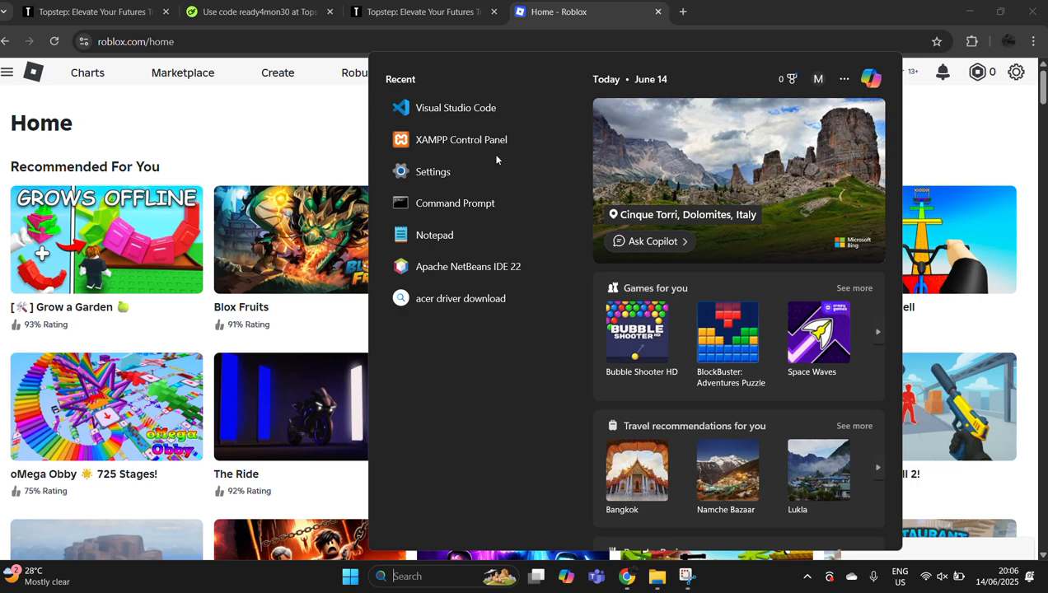
Go to the Bluetooth & devices page in Windows Settings
click(432, 171)
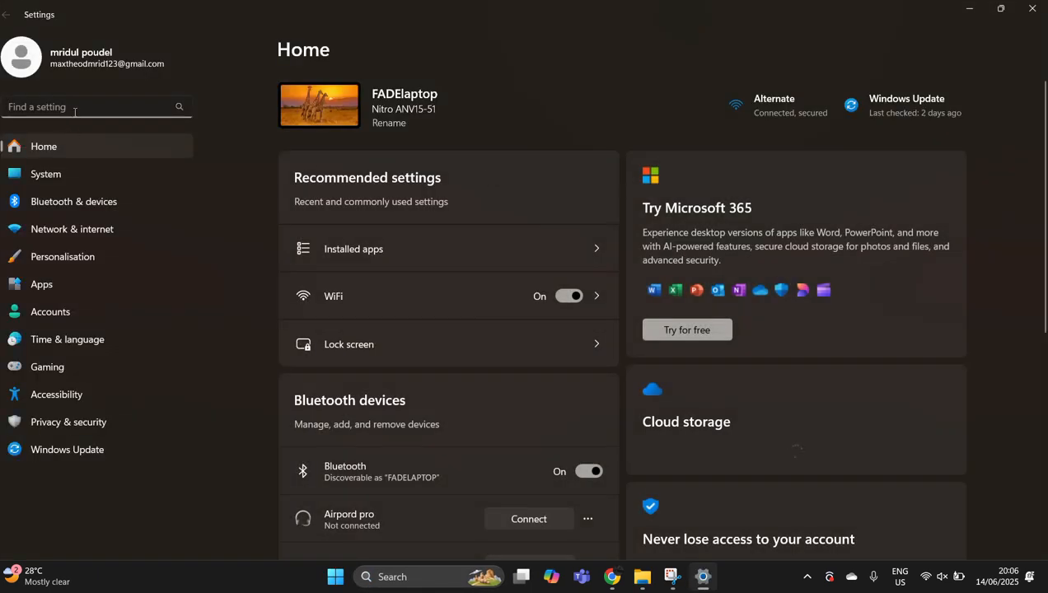
click(72, 201)
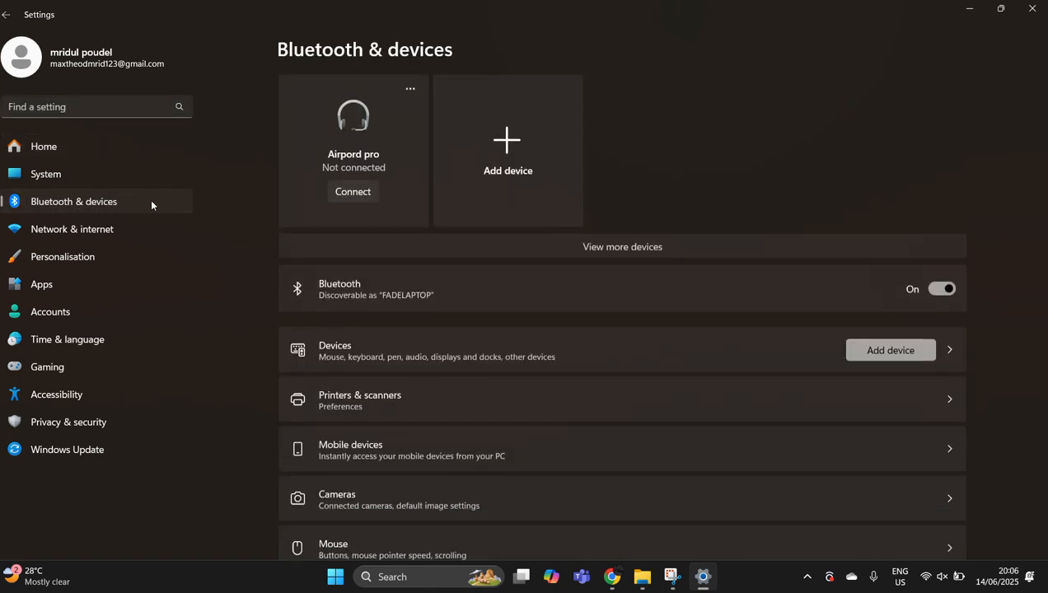
mouse_move(507, 161)
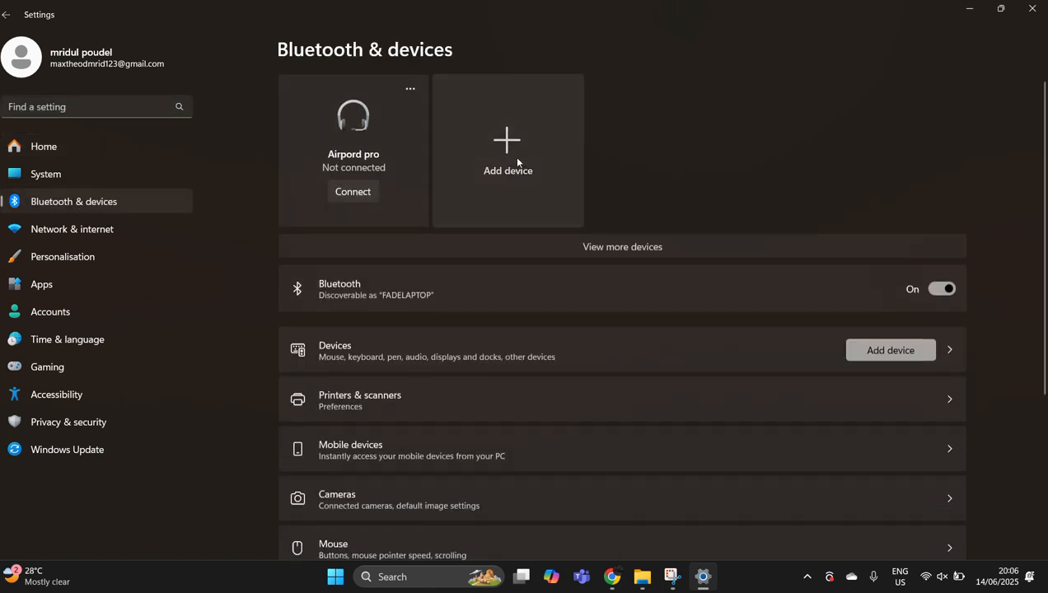
click(507, 152)
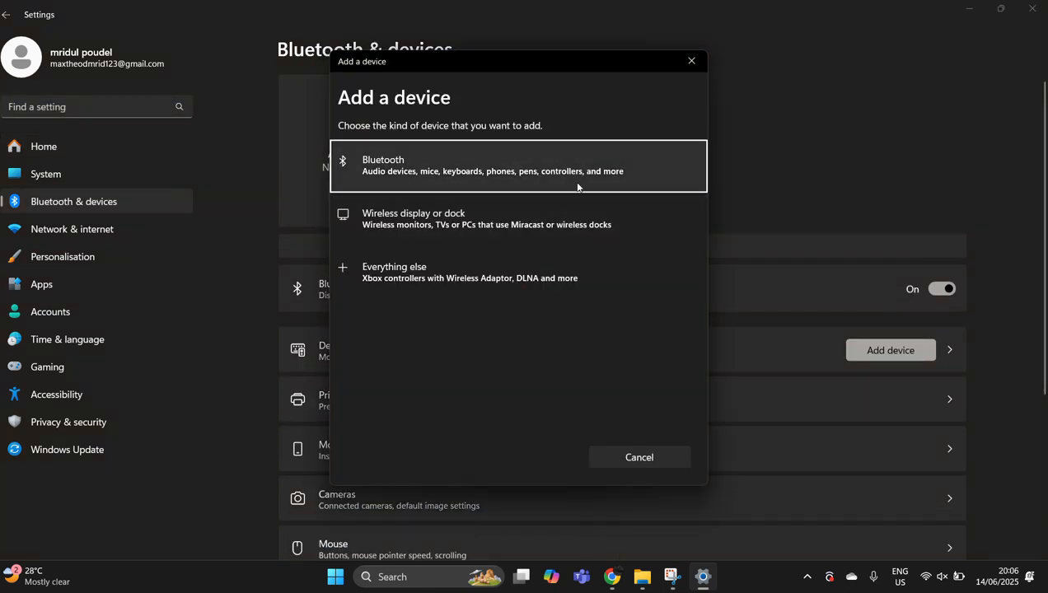
click(517, 164)
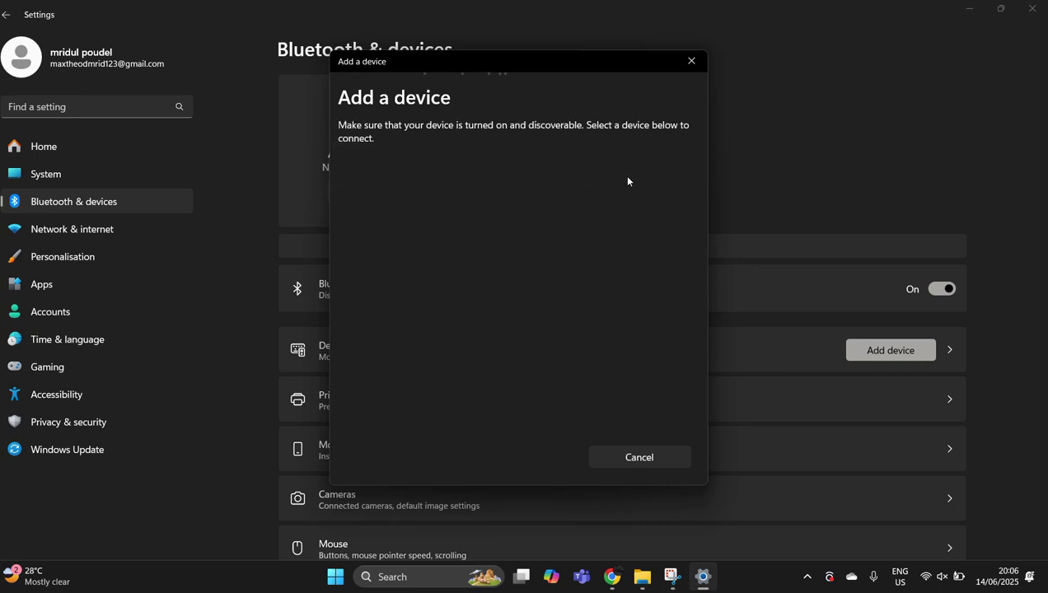
mouse_move(547, 207)
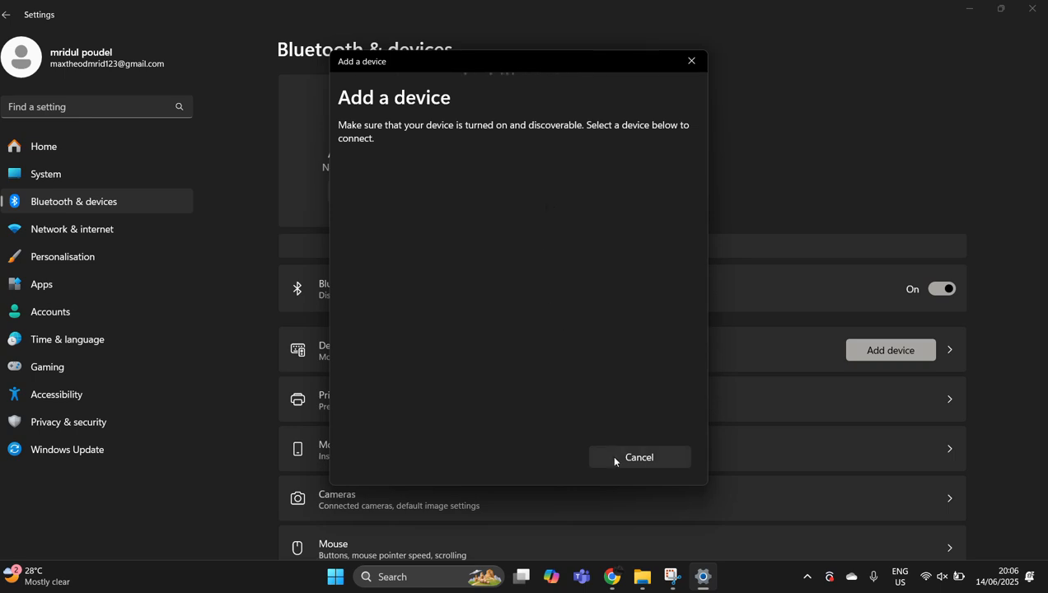
click(640, 458)
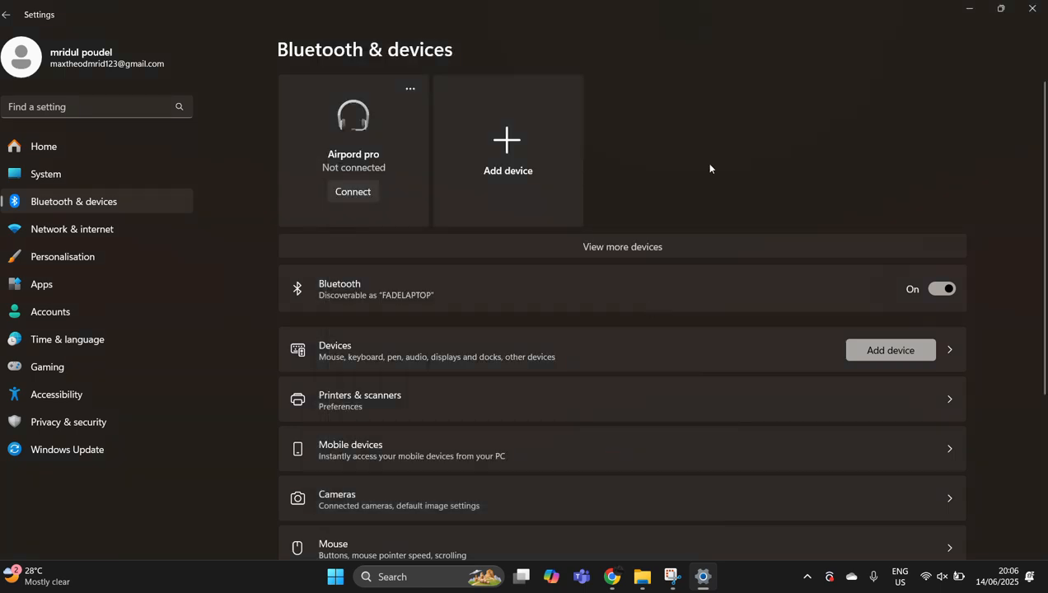
Search 'setup controller usb' from Start, view the Bing results in Edge, and dismiss the default-browser prompt
click(611, 576)
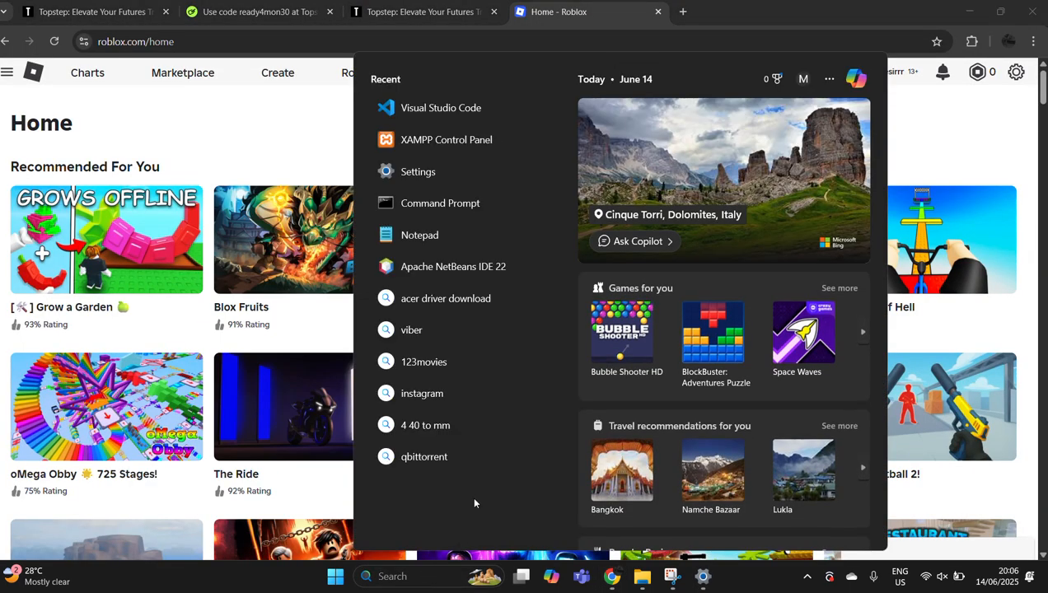
text(settings)
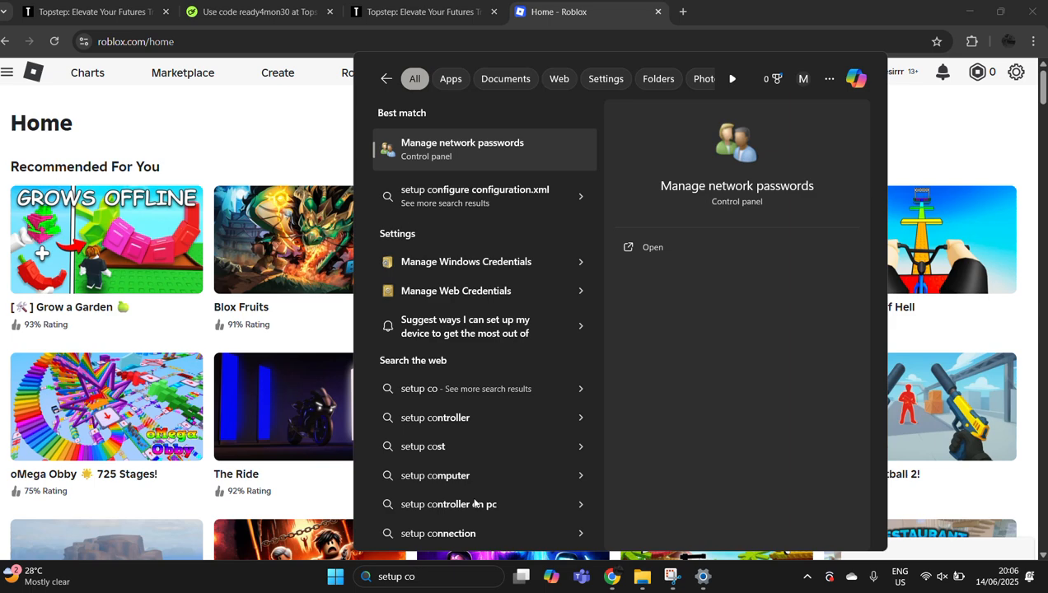
text(ntroller usb)
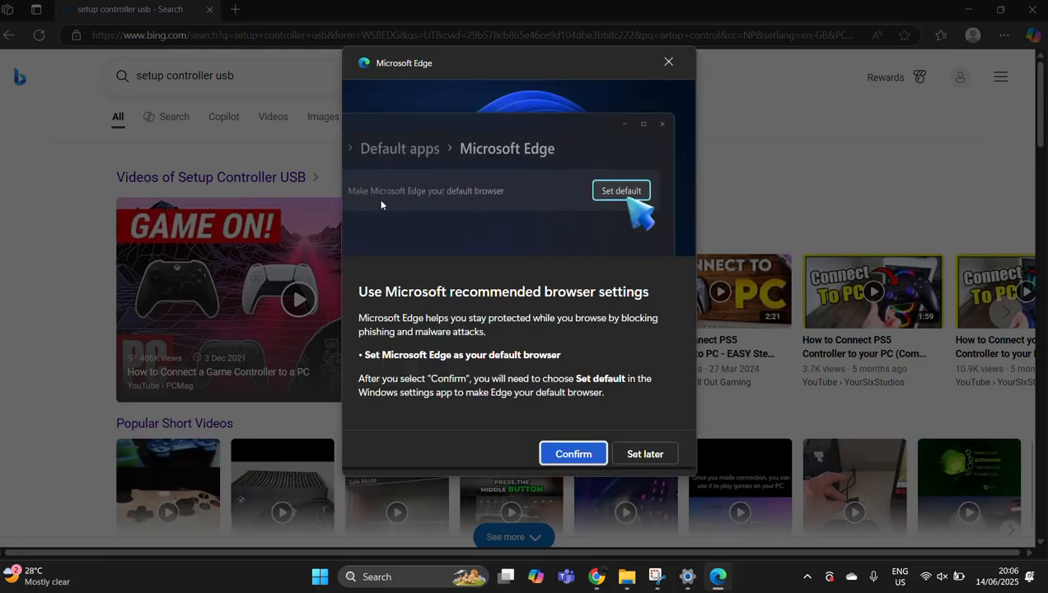
click(646, 454)
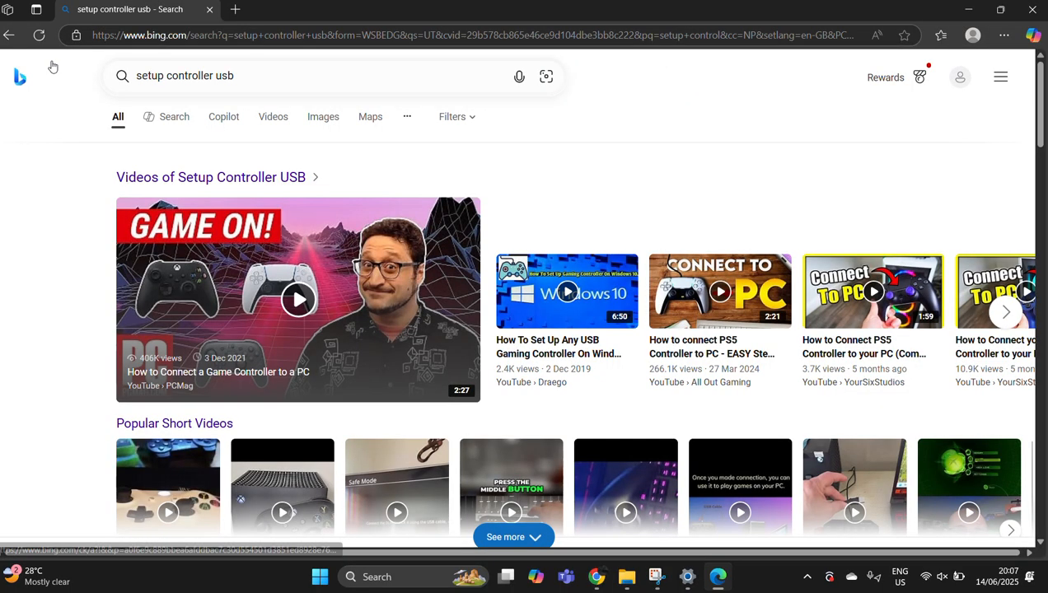
click(376, 577)
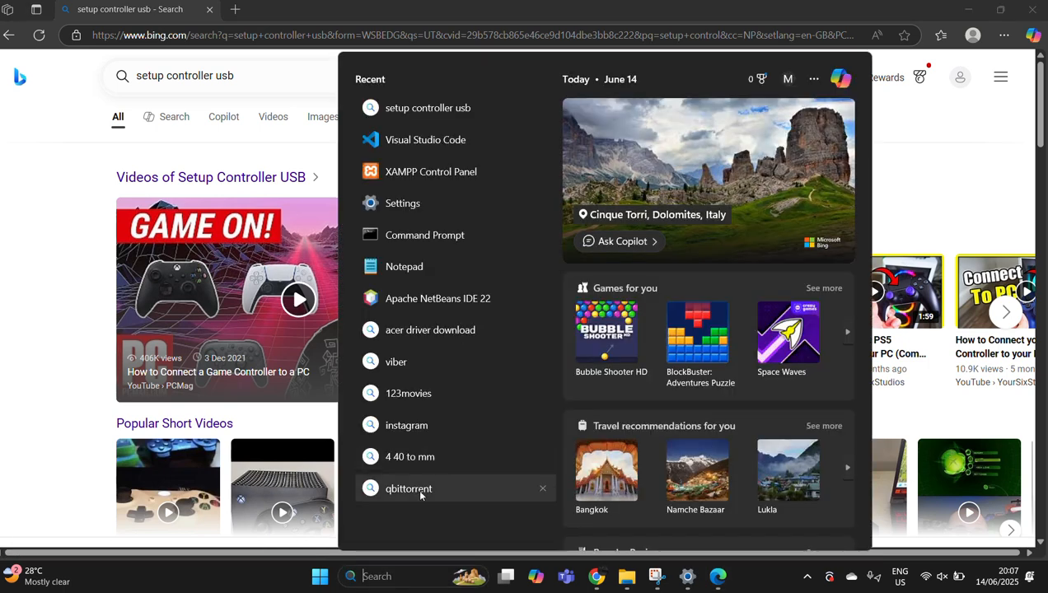
mouse_move(409, 488)
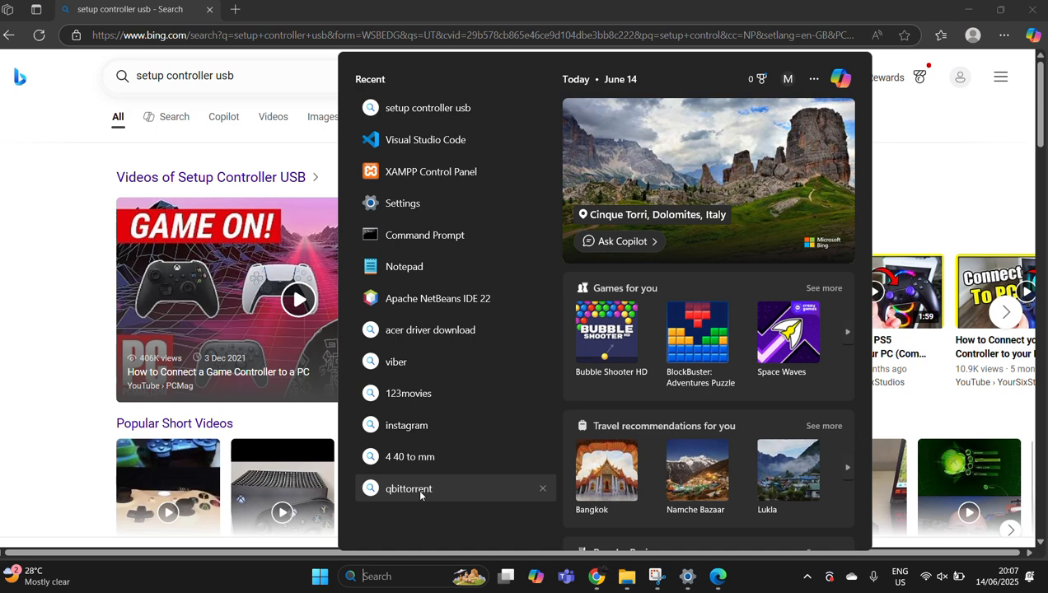
mouse_move(448, 66)
text(setup)
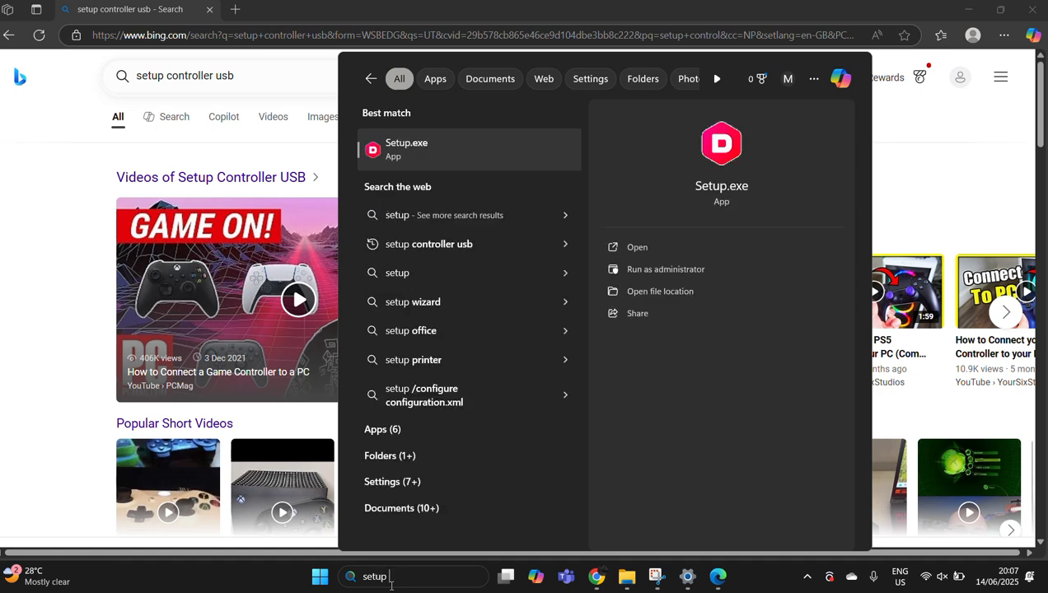
Search 'set up usb game controllers' and open its best-match web result in a new Edge tab
text(USB controllers)
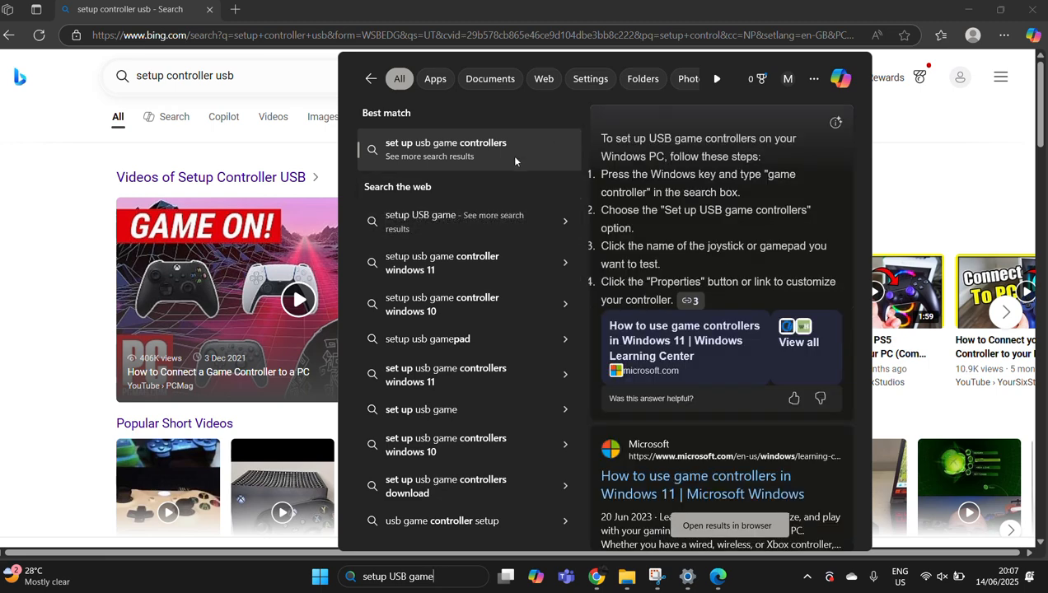
text(controllers)
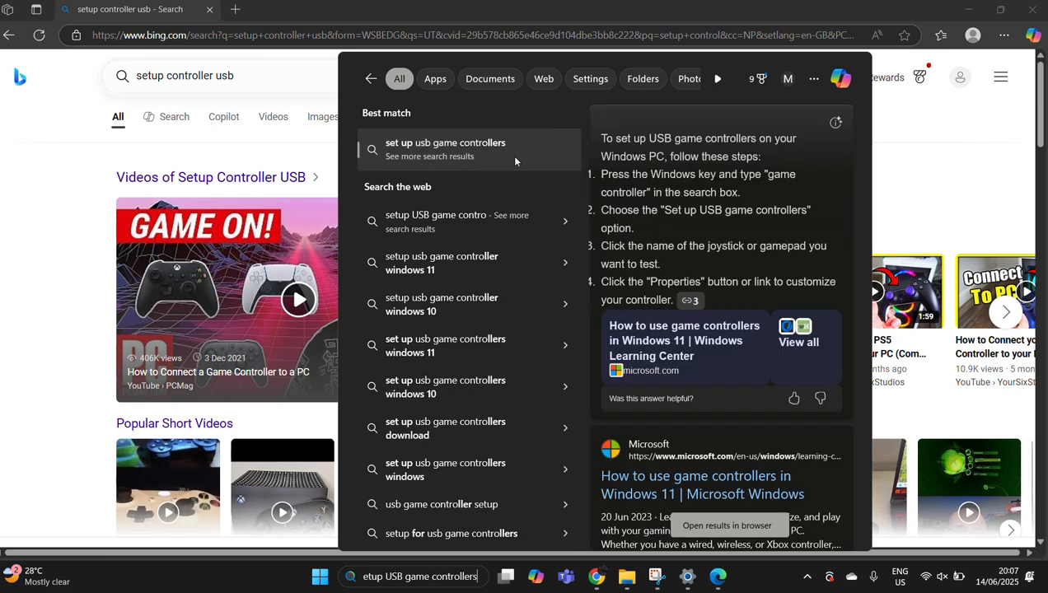
click(445, 142)
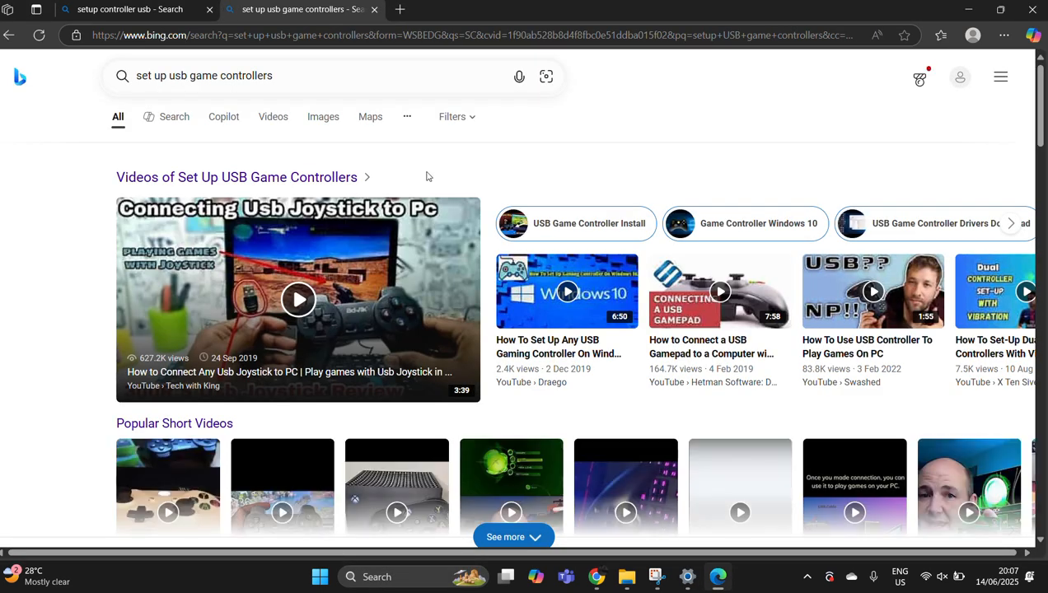